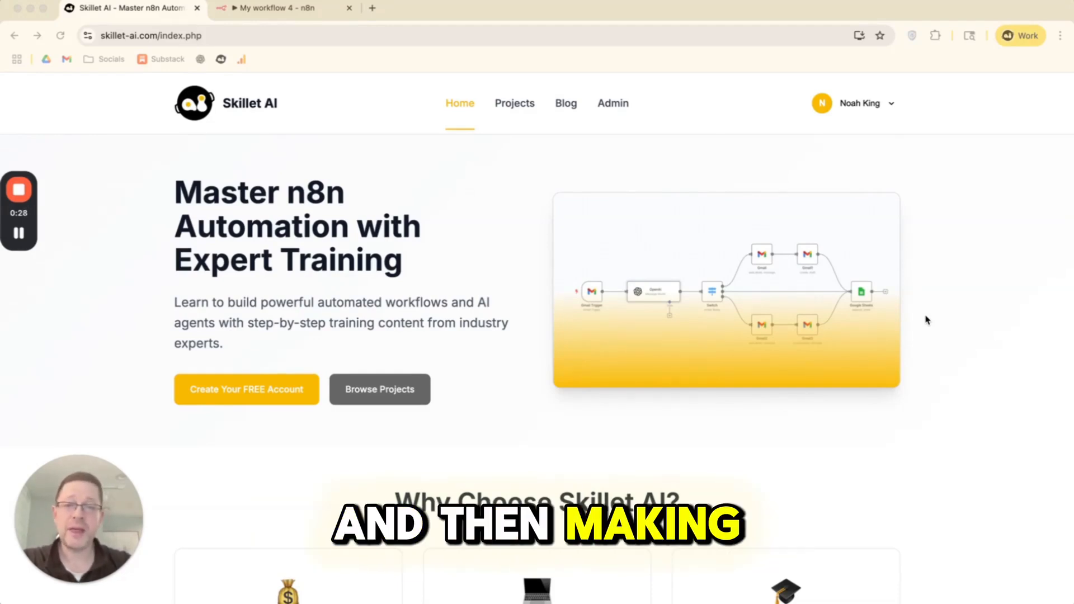
pyautogui.moveTo(649, 161)
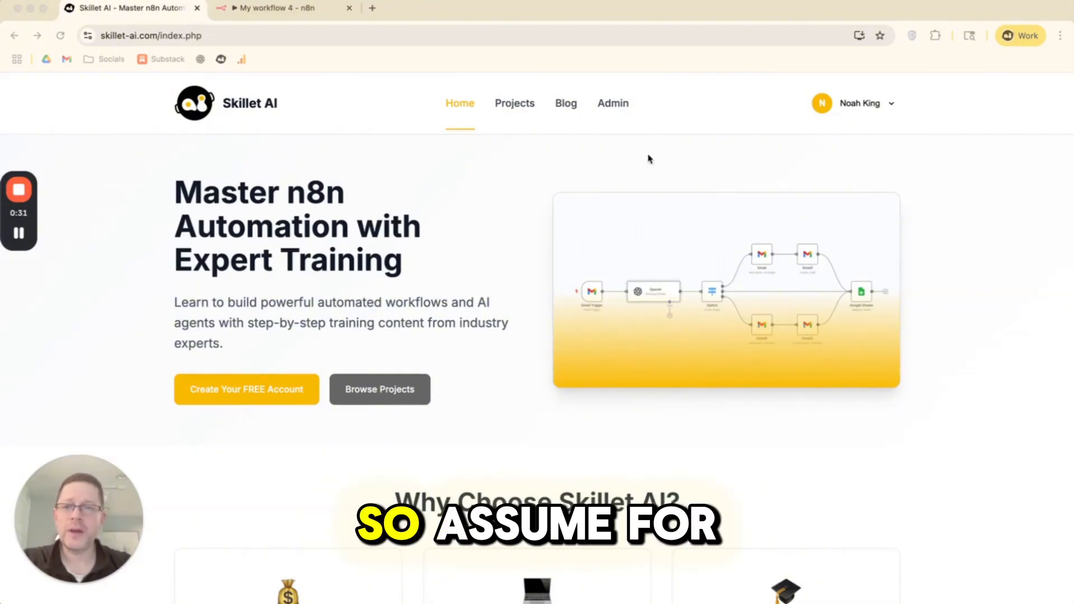
pyautogui.moveTo(518, 122)
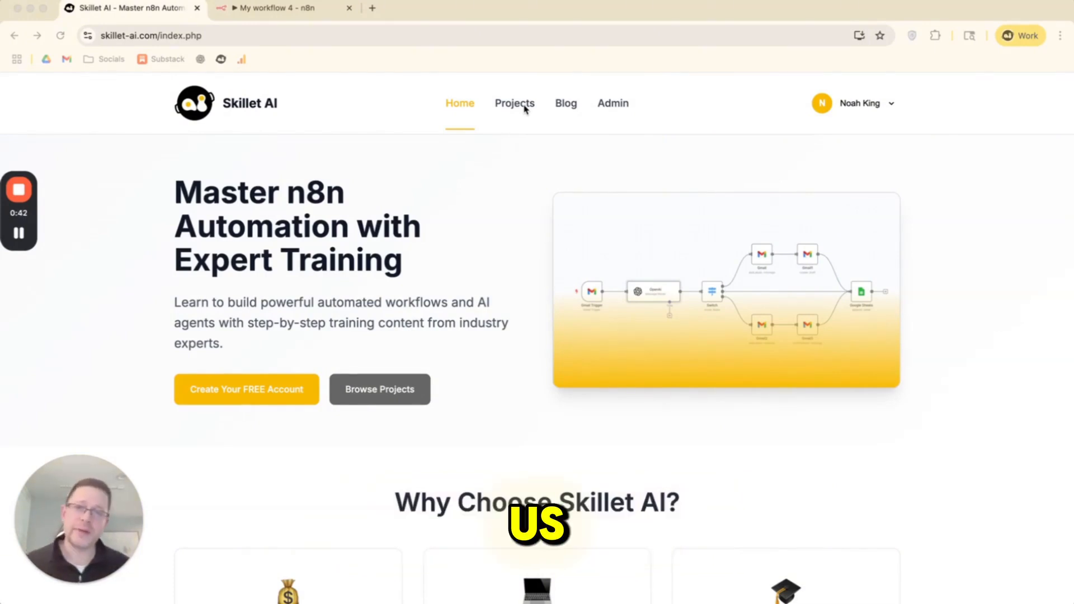
# Step: Navigate to the Automating Daily Meta Ads Reporting project page in Skillet AI
pyautogui.click(514, 103)
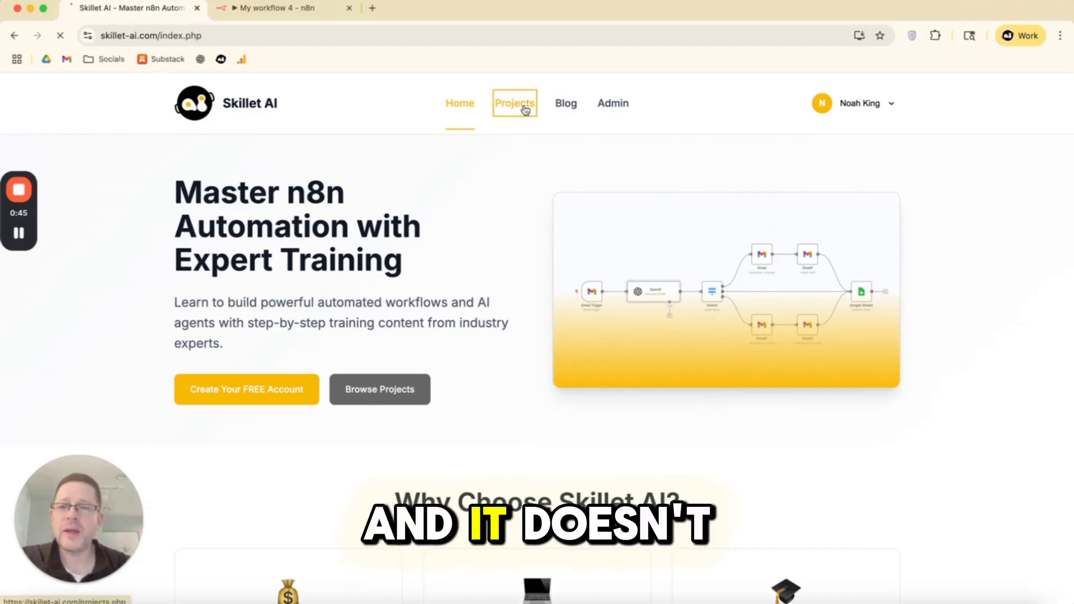
pyautogui.click(514, 103)
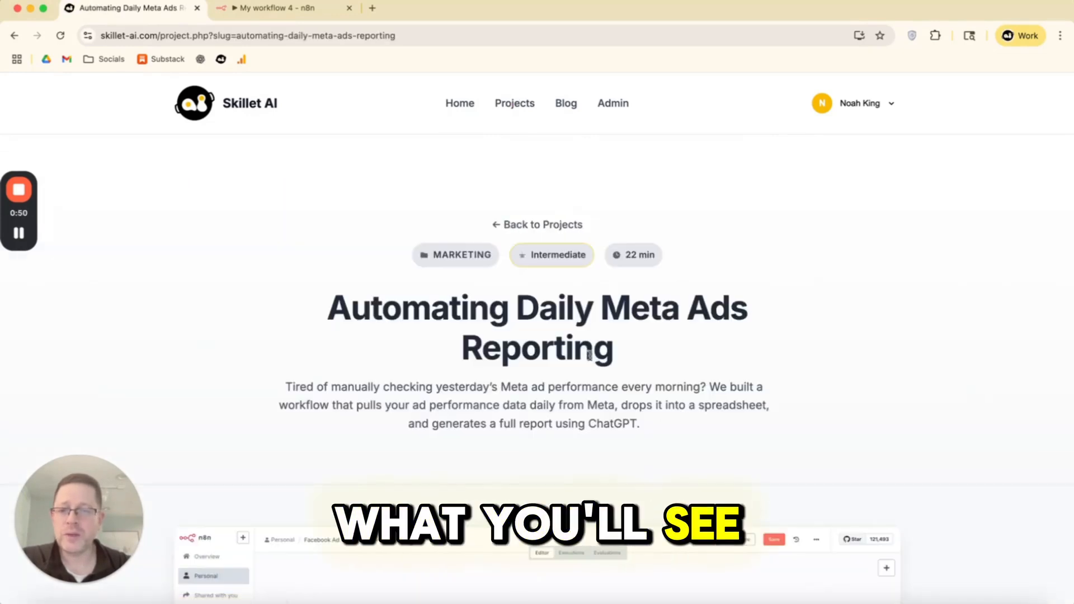
pyautogui.scroll(-3)
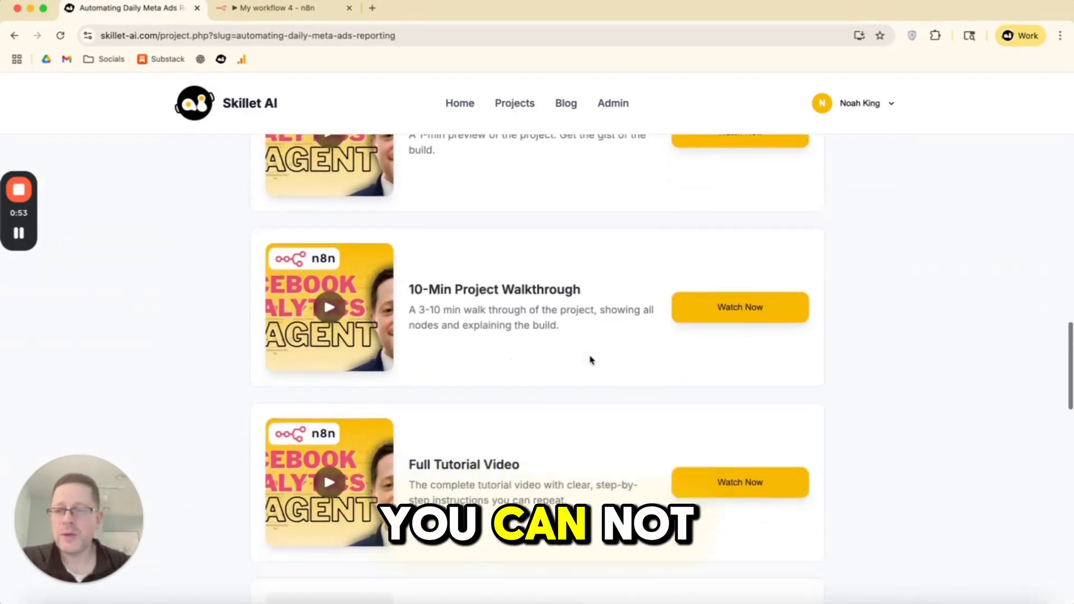
pyautogui.scroll(-3)
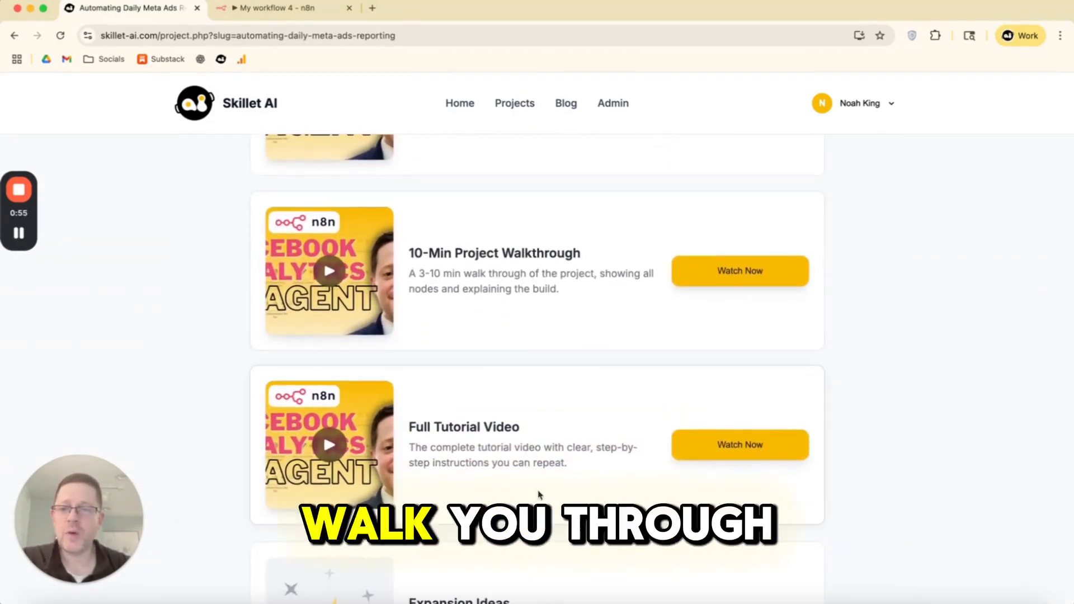
pyautogui.scroll(-3)
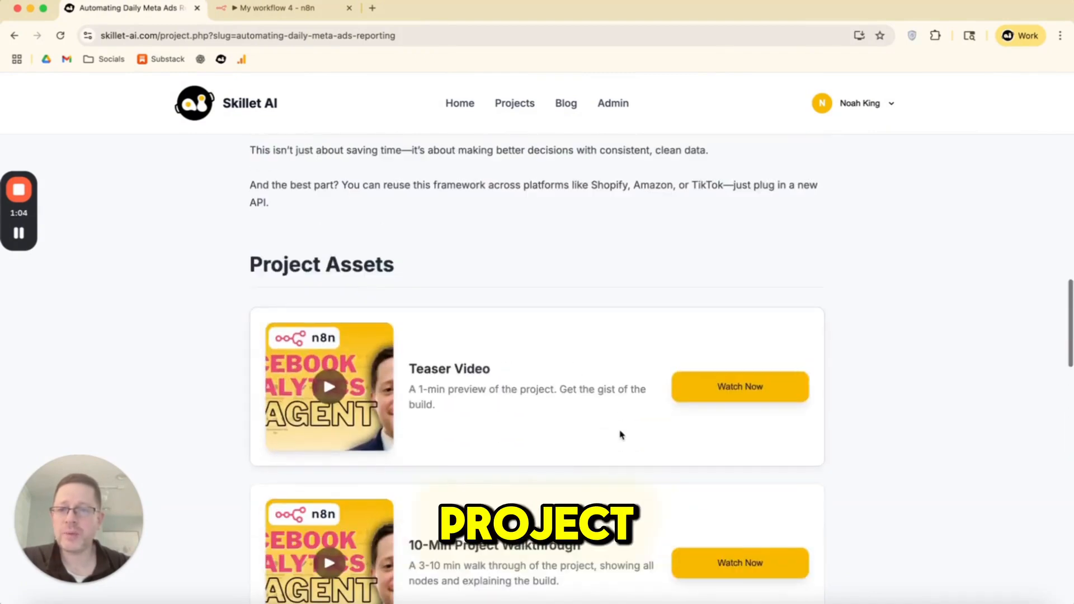
# Step: Download the project's ready-to-import n8n workflow file
pyautogui.click(275, 8)
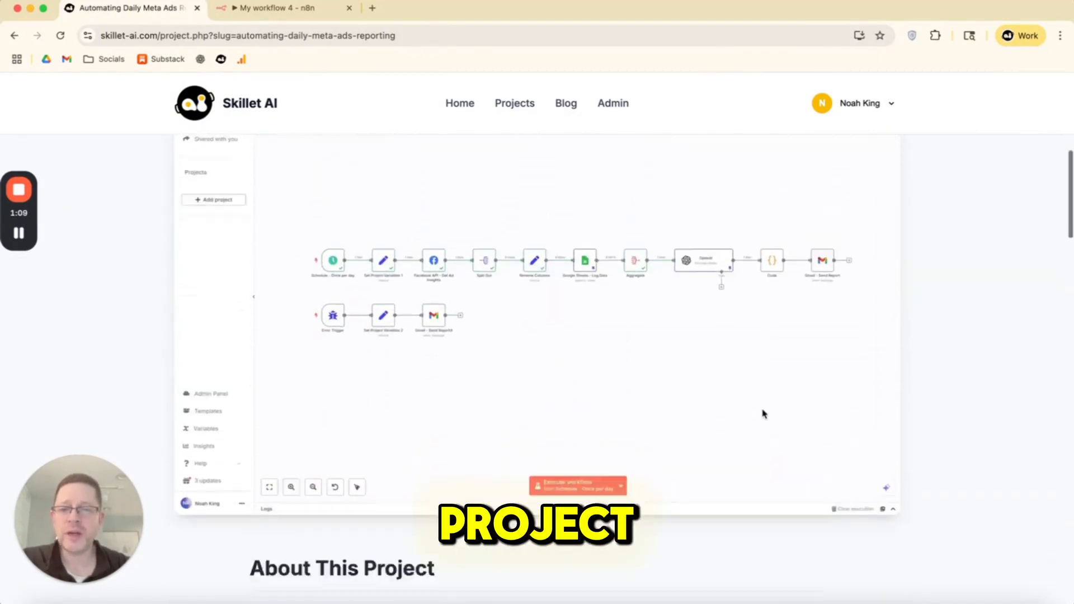
pyautogui.scroll(-3)
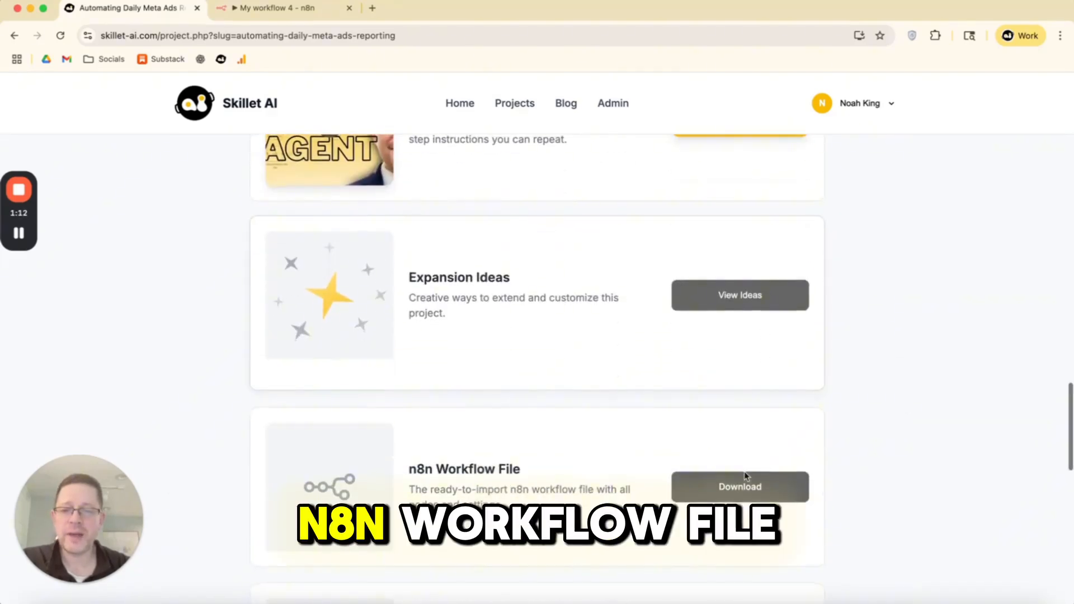
pyautogui.click(740, 487)
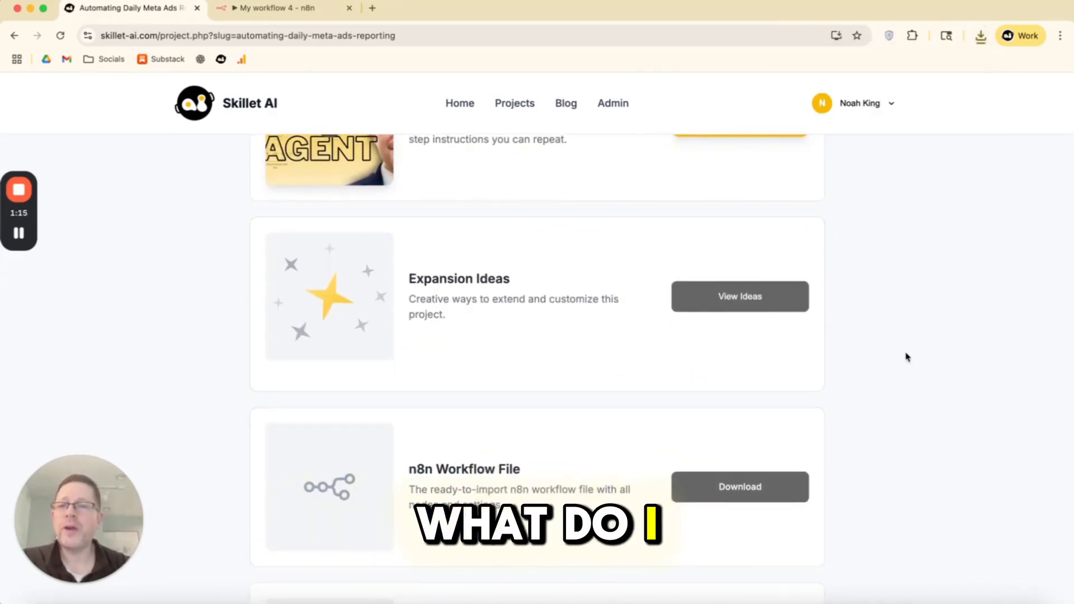
# Step: Import the automating-daily-meta-ads-reporting JSON into My workflow 4 via Import from File
pyautogui.click(281, 8)
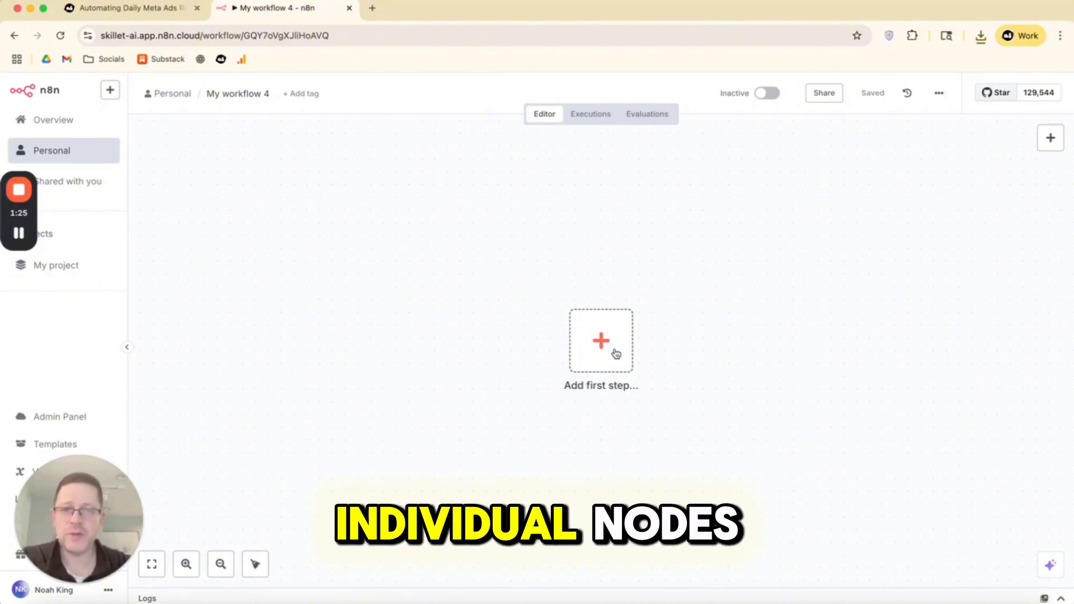
pyautogui.click(939, 93)
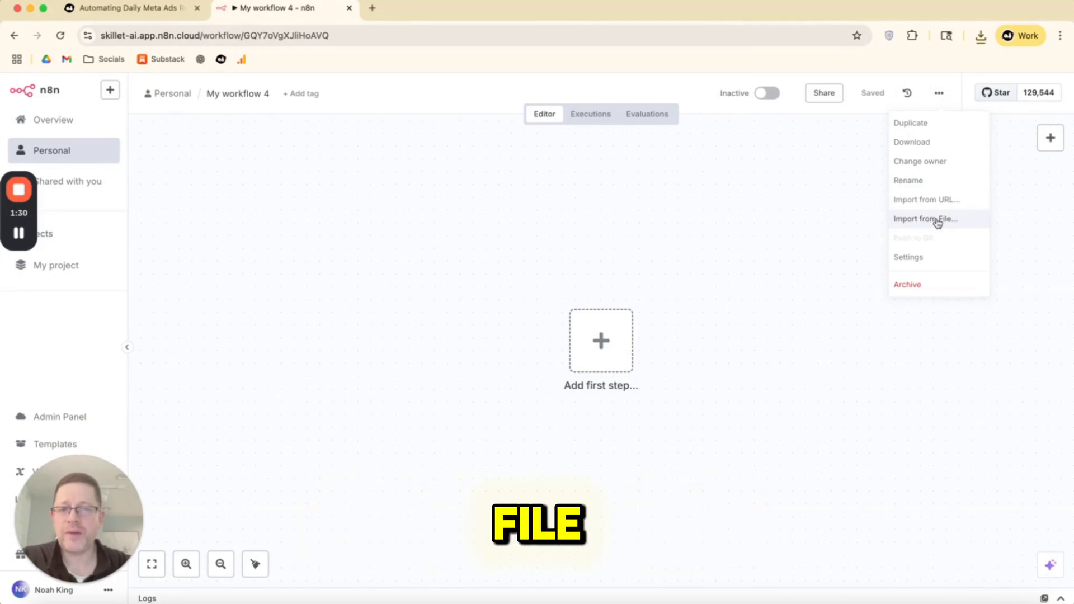
pyautogui.click(926, 218)
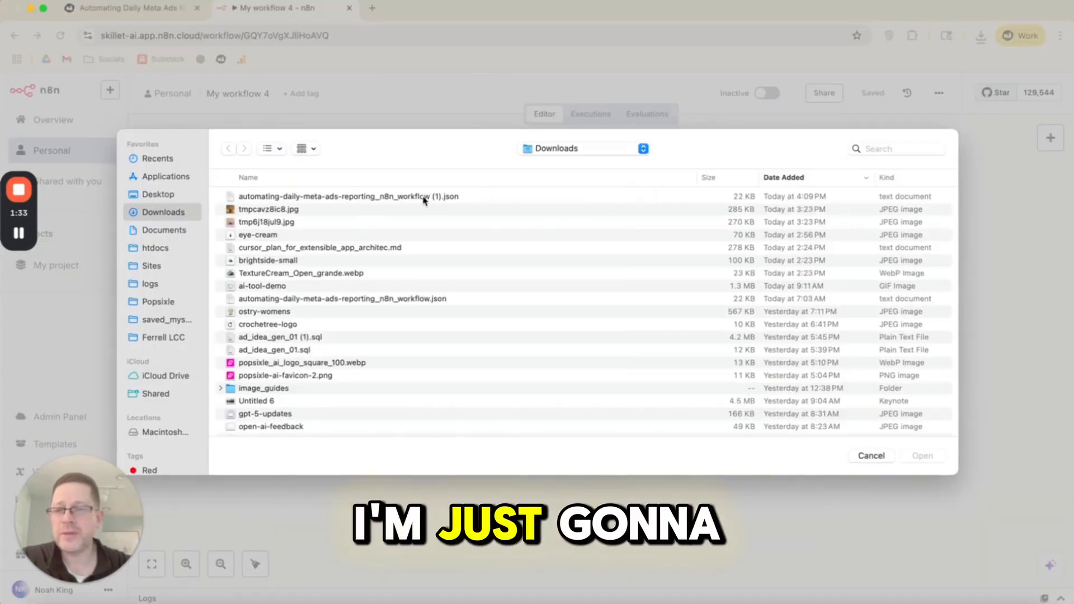
pyautogui.click(871, 456)
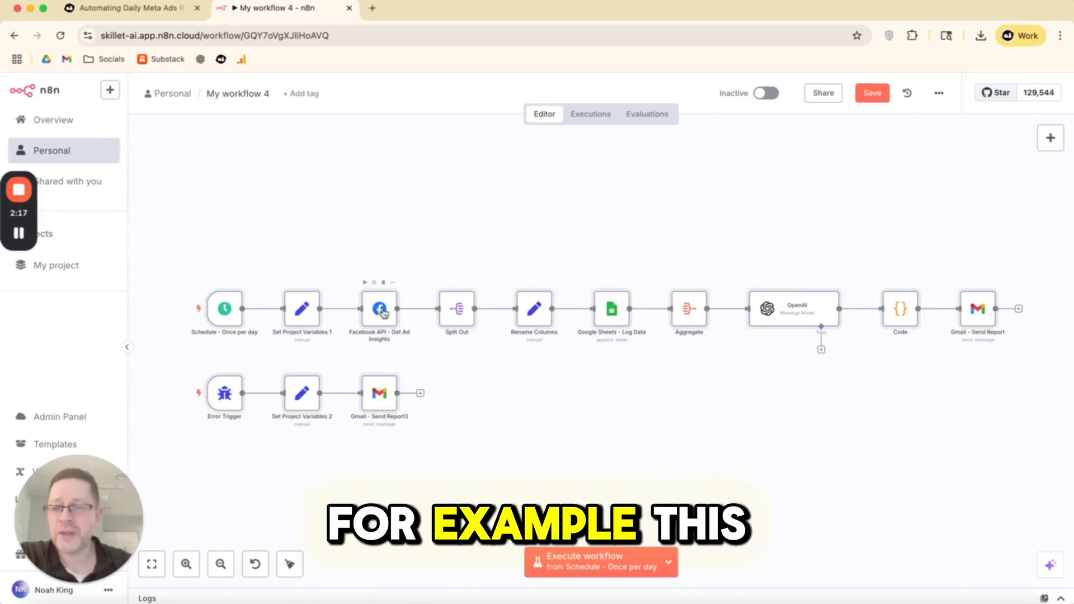
pyautogui.doubleClick(379, 309)
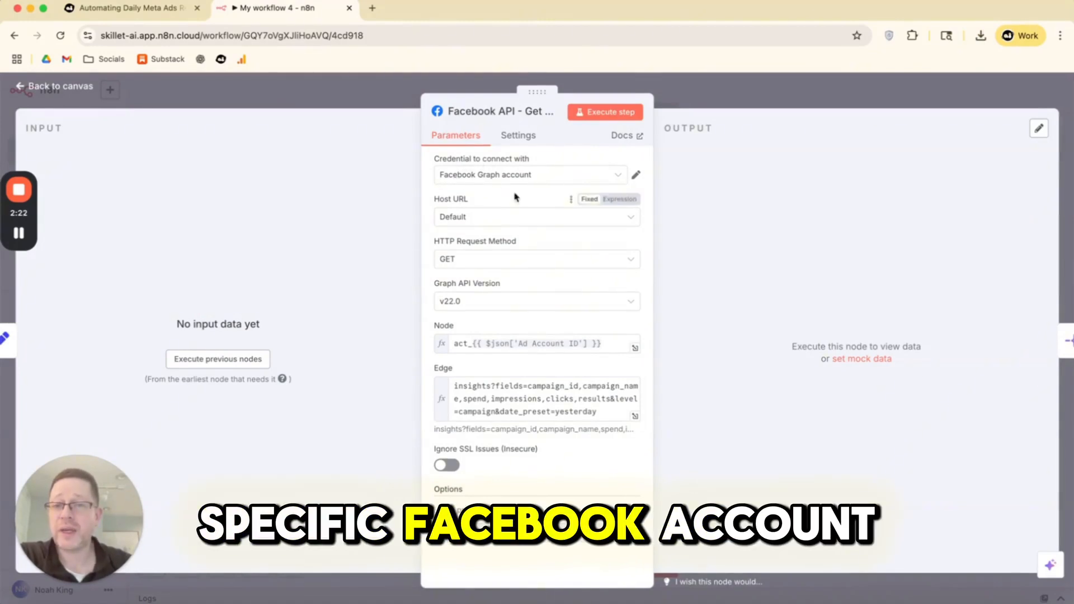
pyautogui.moveTo(539, 188)
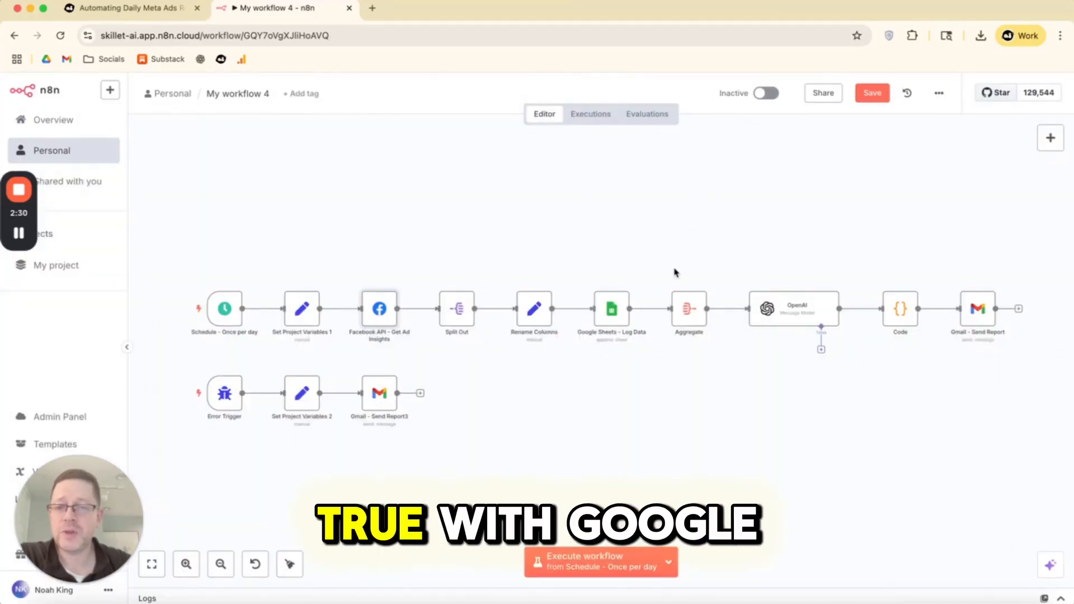
pyautogui.doubleClick(611, 309)
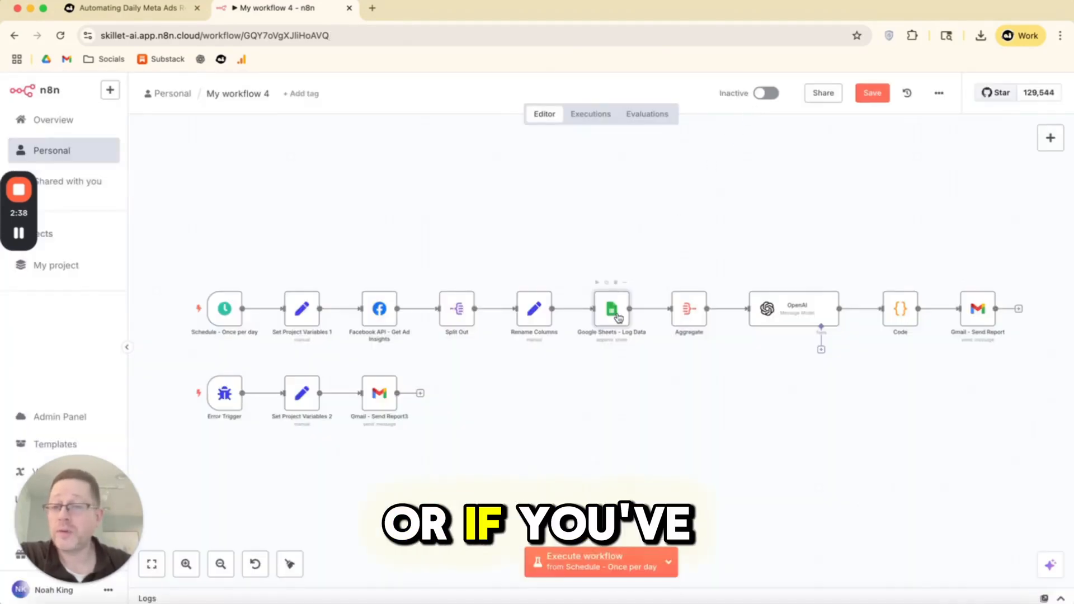
pyautogui.doubleClick(610, 309)
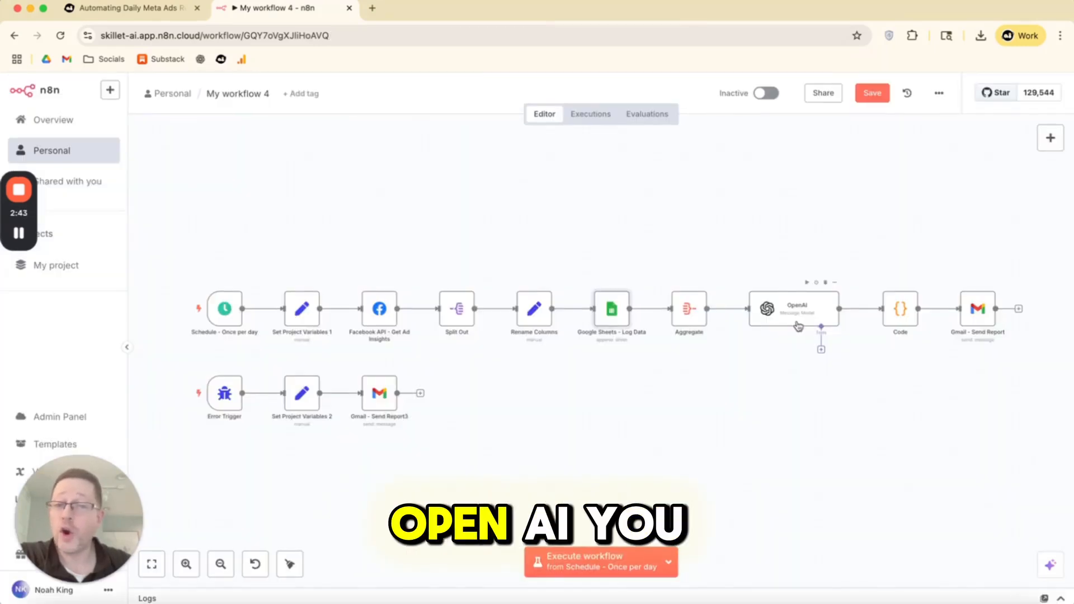
pyautogui.doubleClick(795, 309)
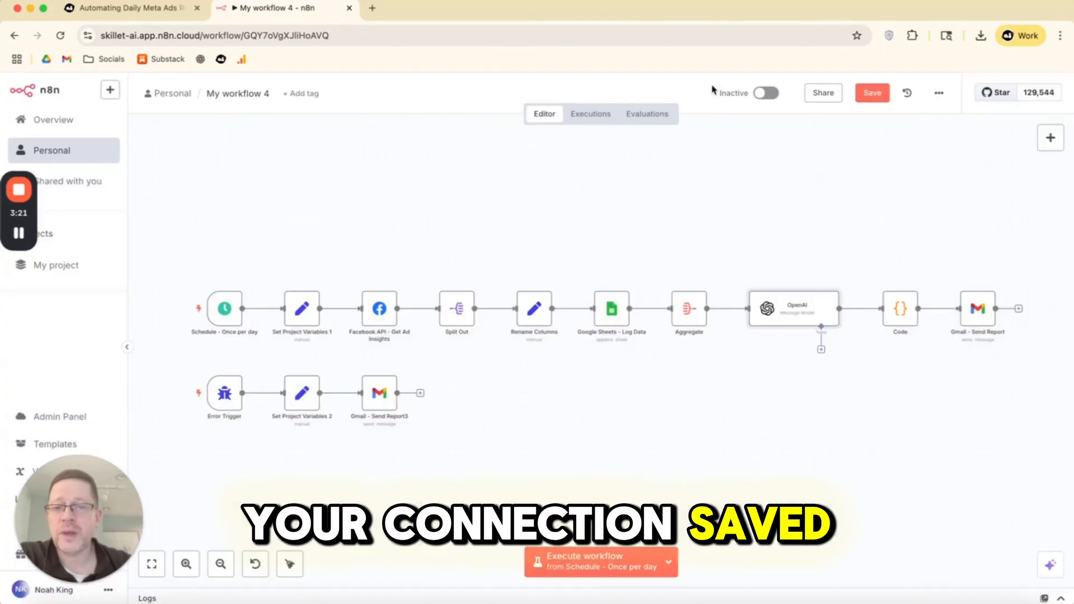
pyautogui.moveTo(905, 159)
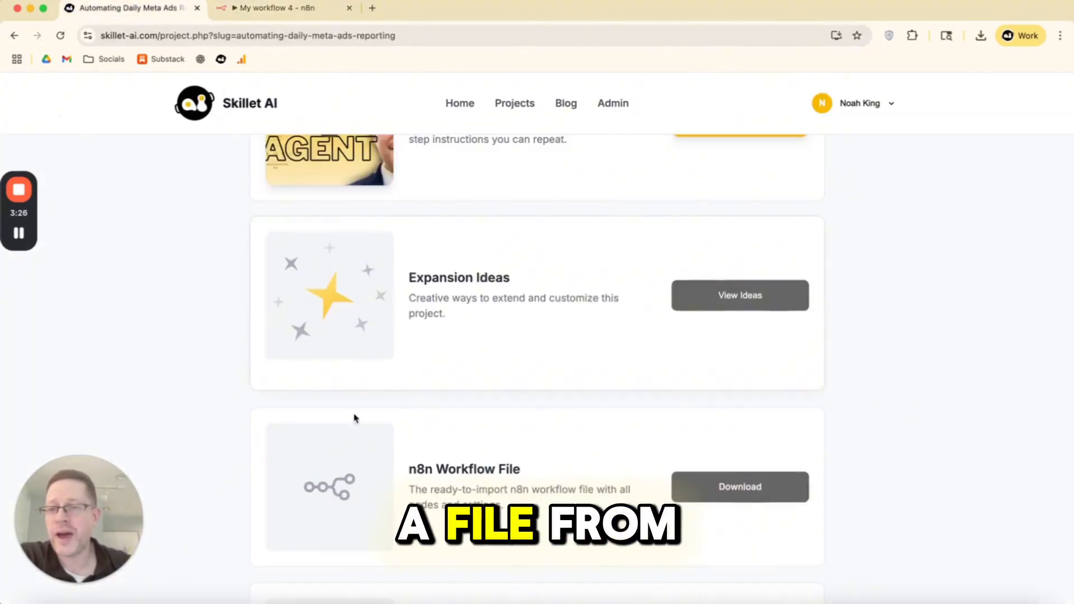
pyautogui.click(281, 7)
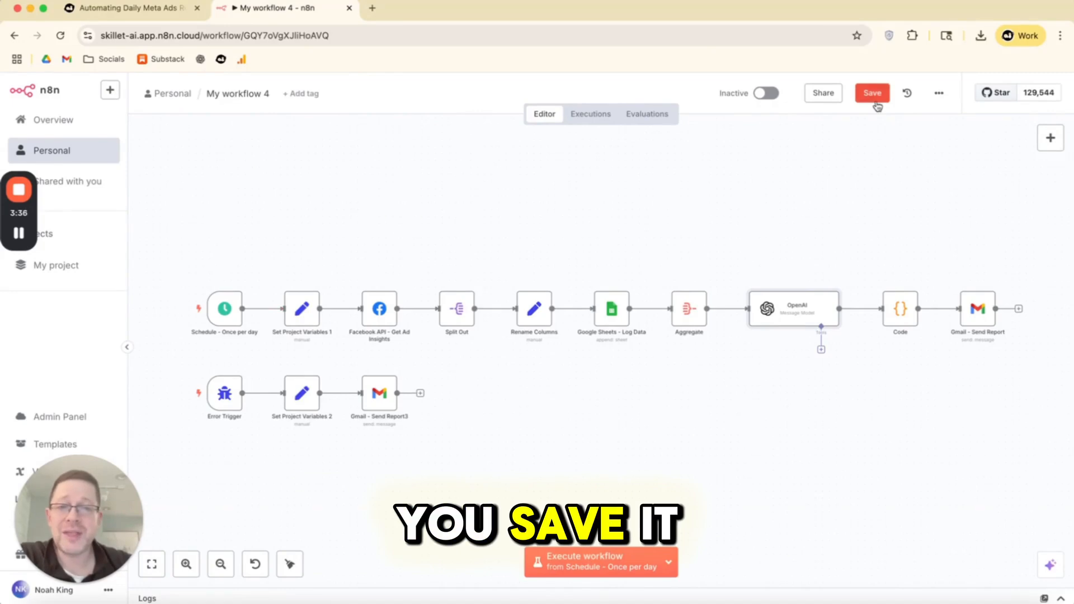
# Step: Save the imported workflow and load the downloaded workflow .json in a fresh Chrome tab
pyautogui.click(939, 93)
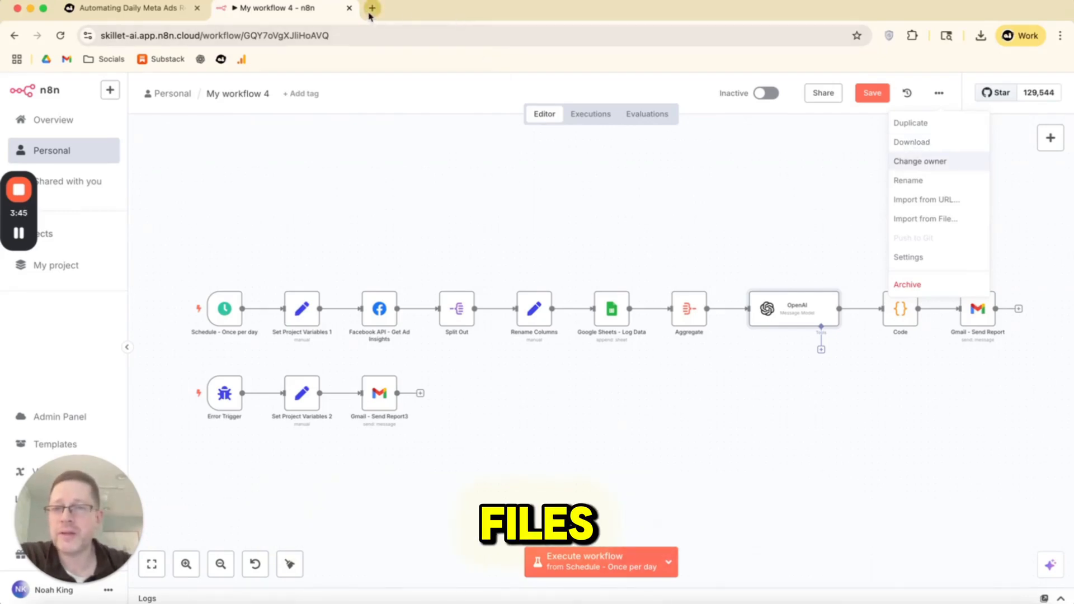
pyautogui.click(372, 8)
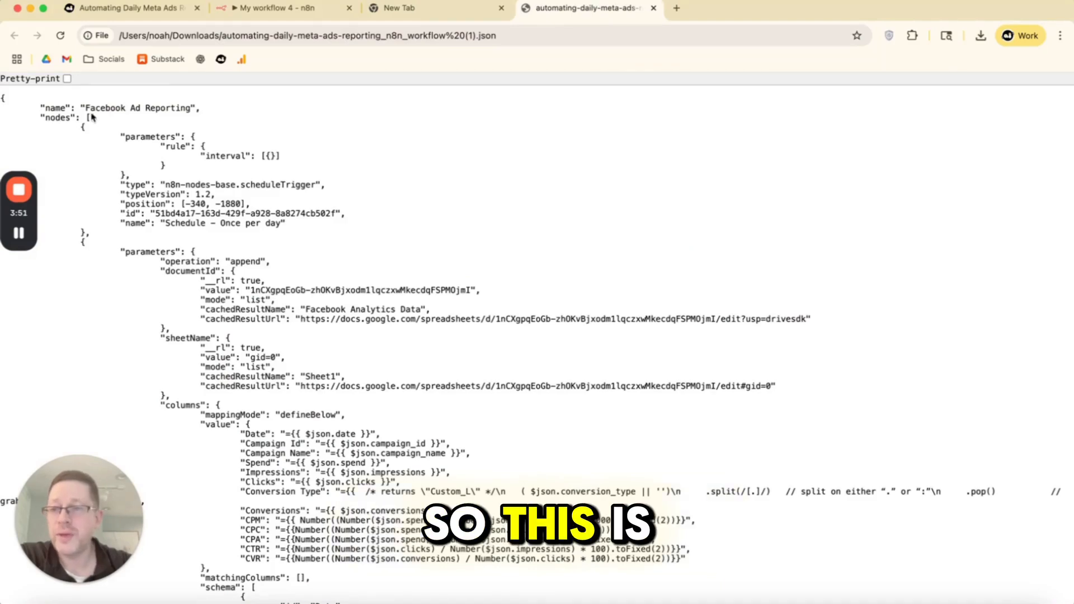
# Step: Scroll through the raw workflow JSON toward the Set Project Variables node definitions
pyautogui.scroll(-3)
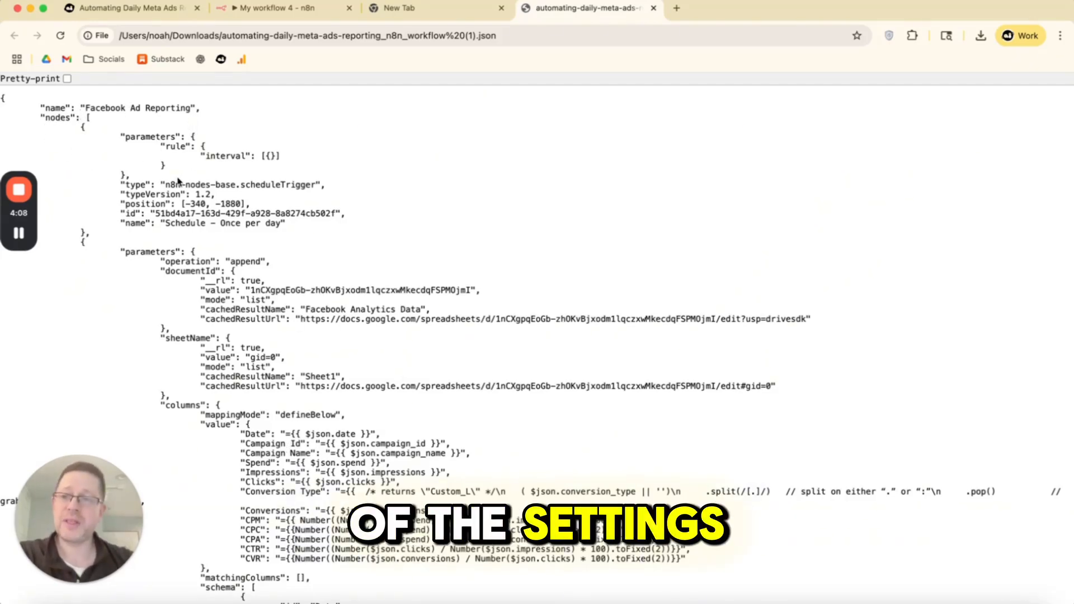
pyautogui.scroll(-3)
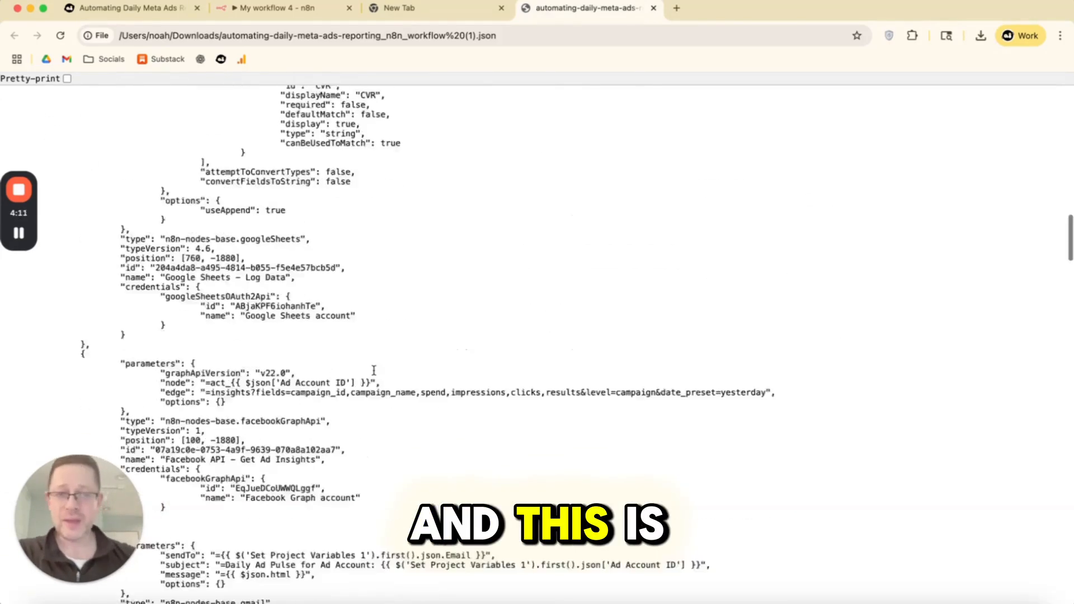
pyautogui.scroll(-3)
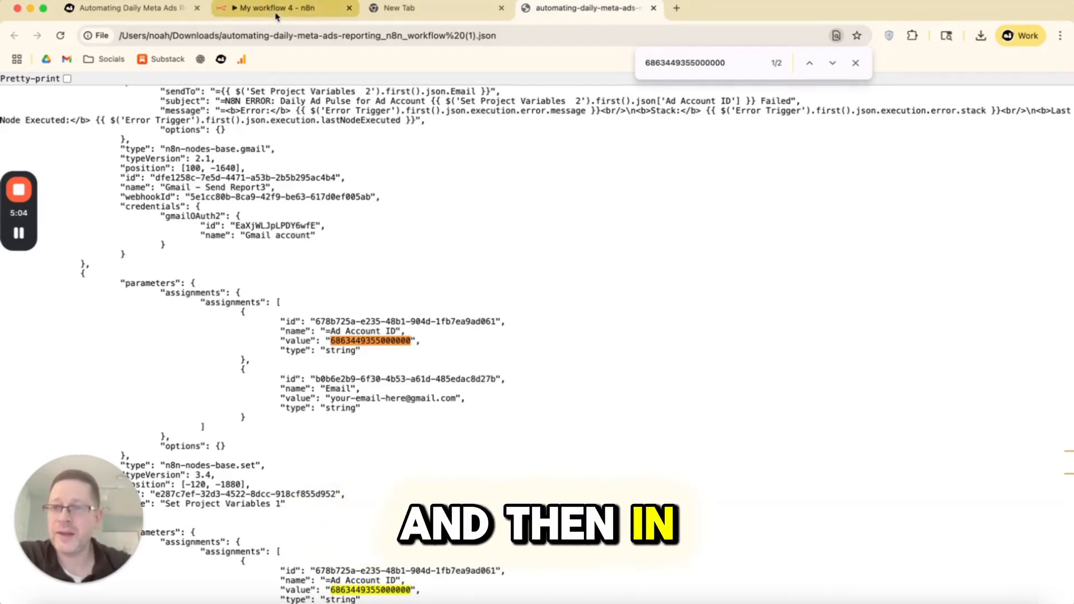
# Step: Review the Ad Account ID and placeholder Email fields in Set Project Variables 1, then return to canvas
pyautogui.click(281, 8)
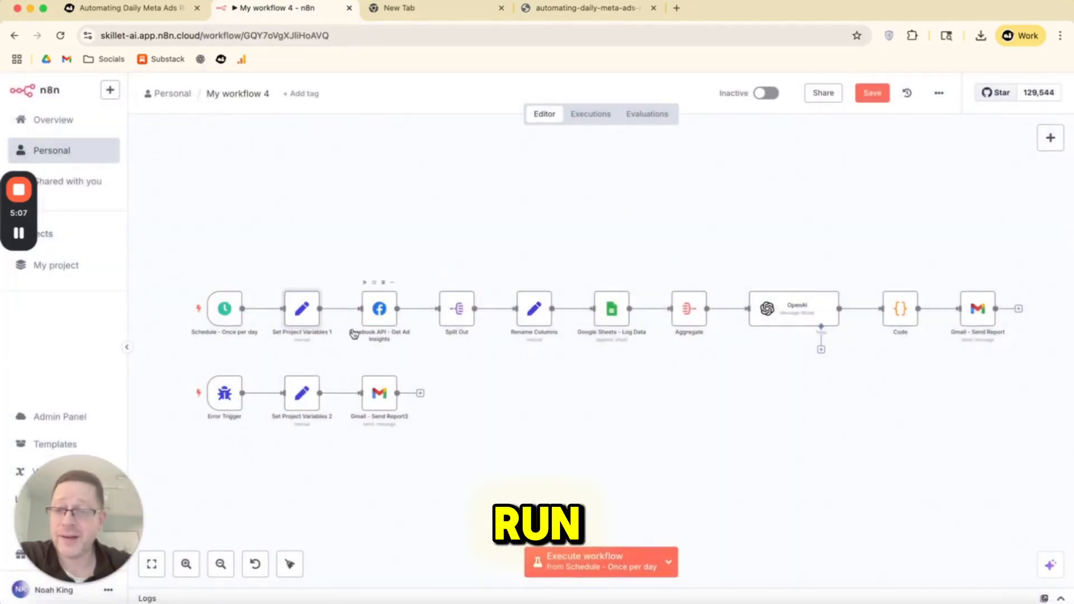
pyautogui.doubleClick(302, 309)
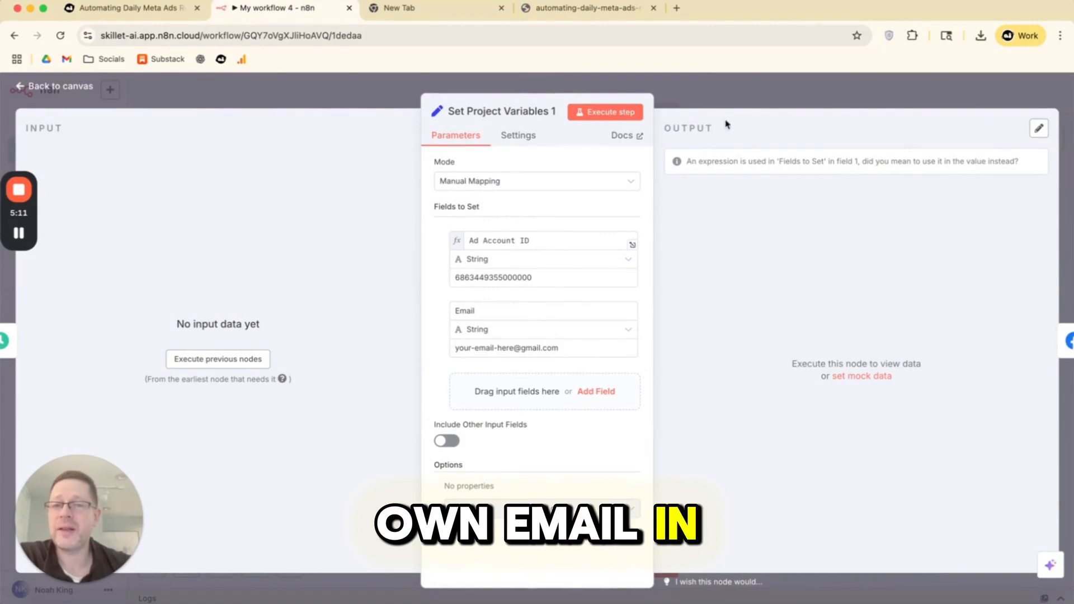
pyautogui.click(57, 86)
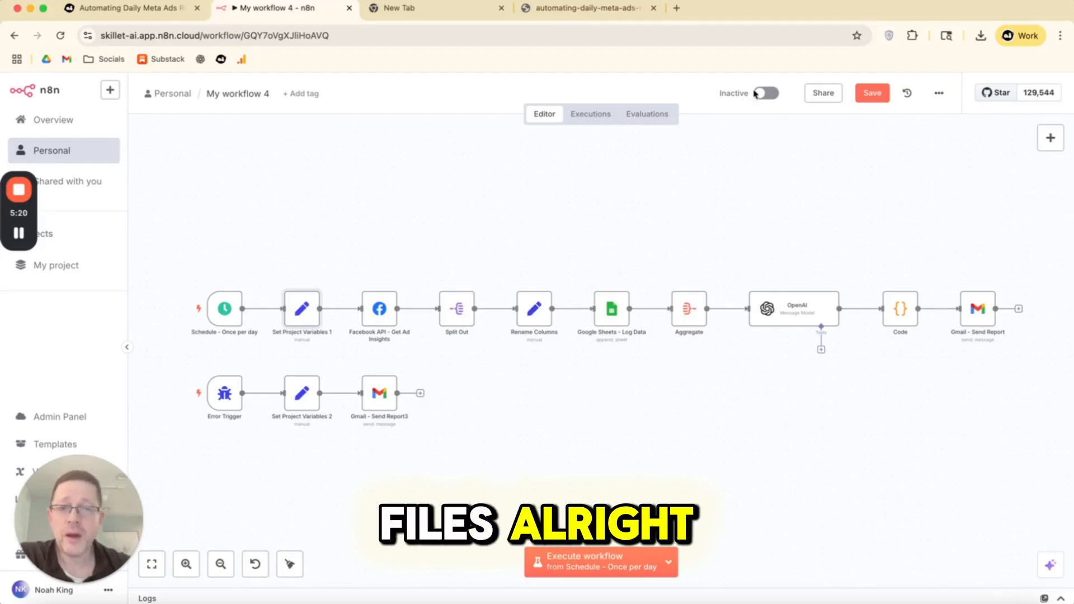
pyautogui.click(939, 93)
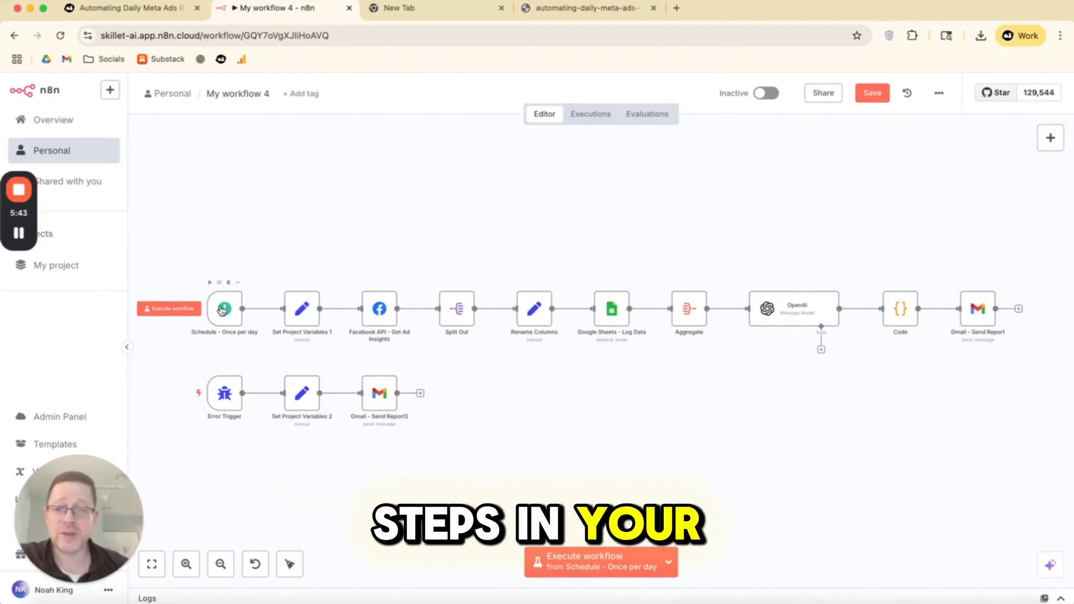
pyautogui.doubleClick(225, 309)
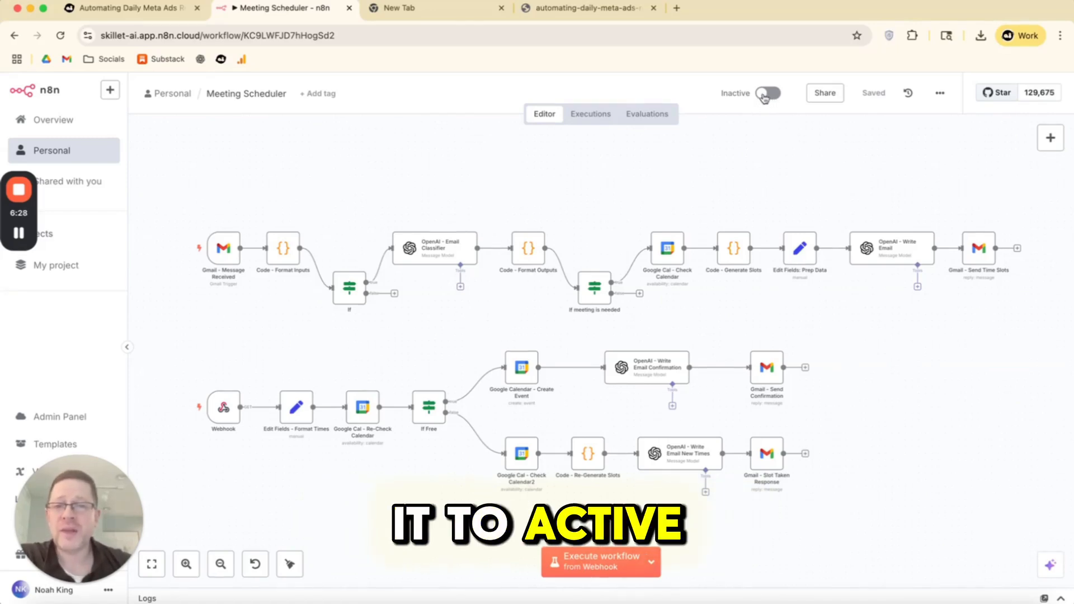
# Step: Flip the Meeting Scheduler workflow's Inactive toggle to Active
pyautogui.click(768, 93)
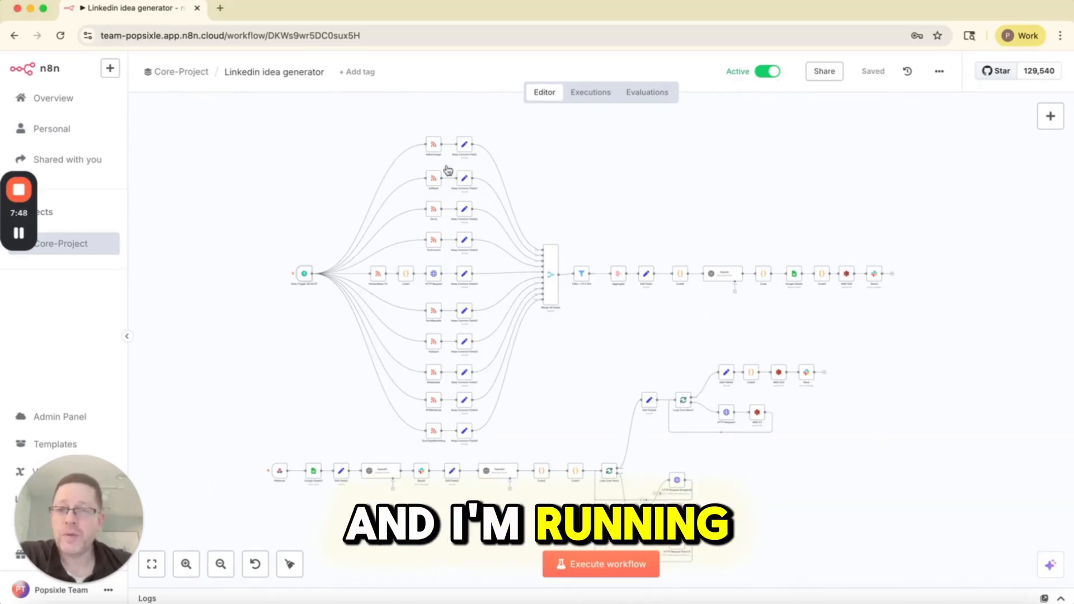
pyautogui.moveTo(608, 421)
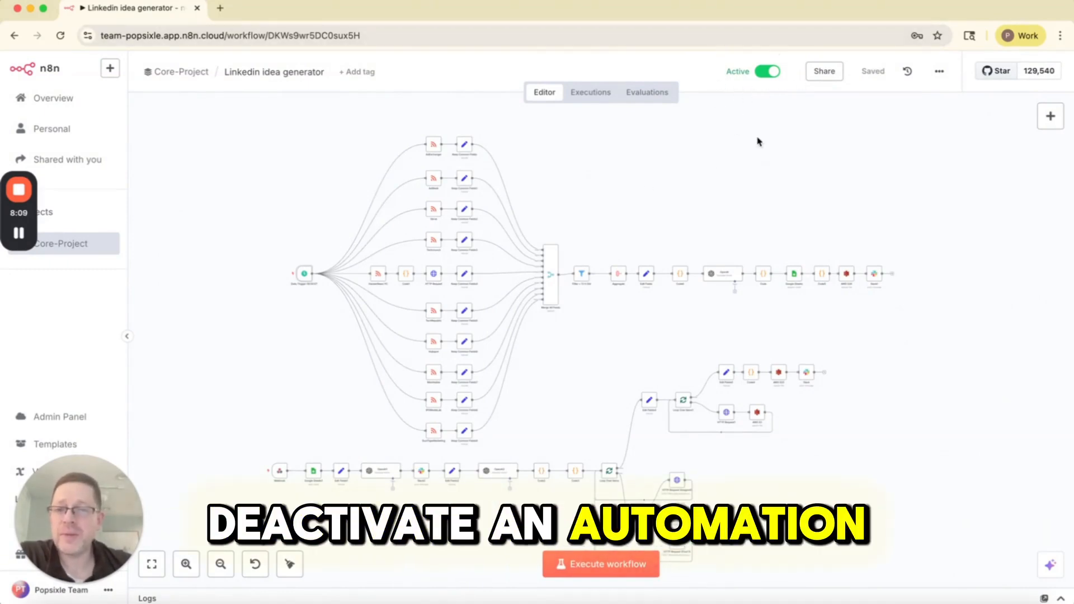
pyautogui.moveTo(325, 285)
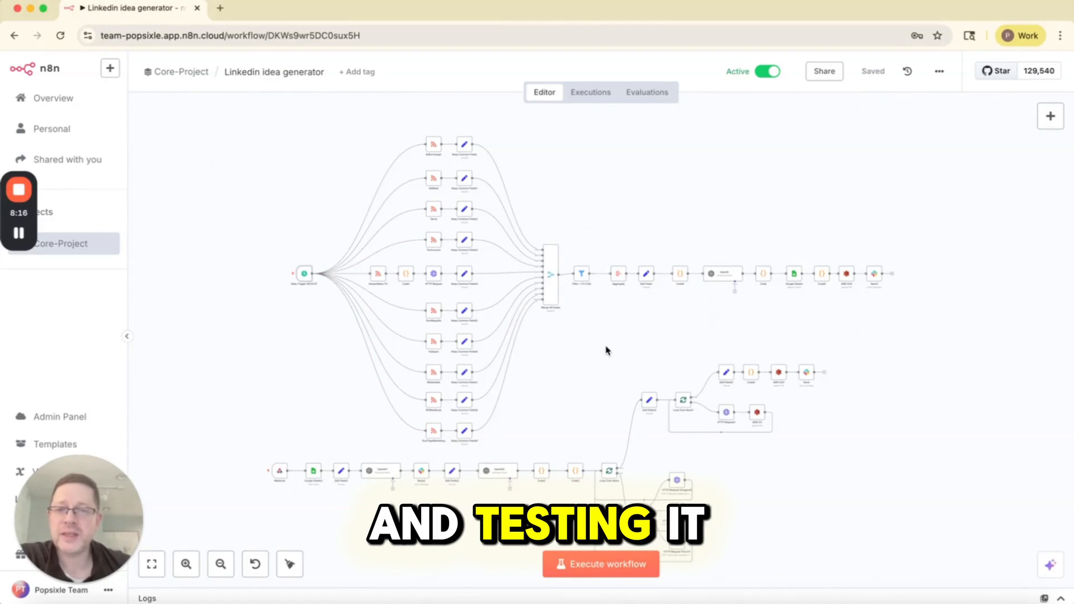
# Step: Show the Linkedin idea generator's execution history with its daily runs and errors
pyautogui.click(590, 92)
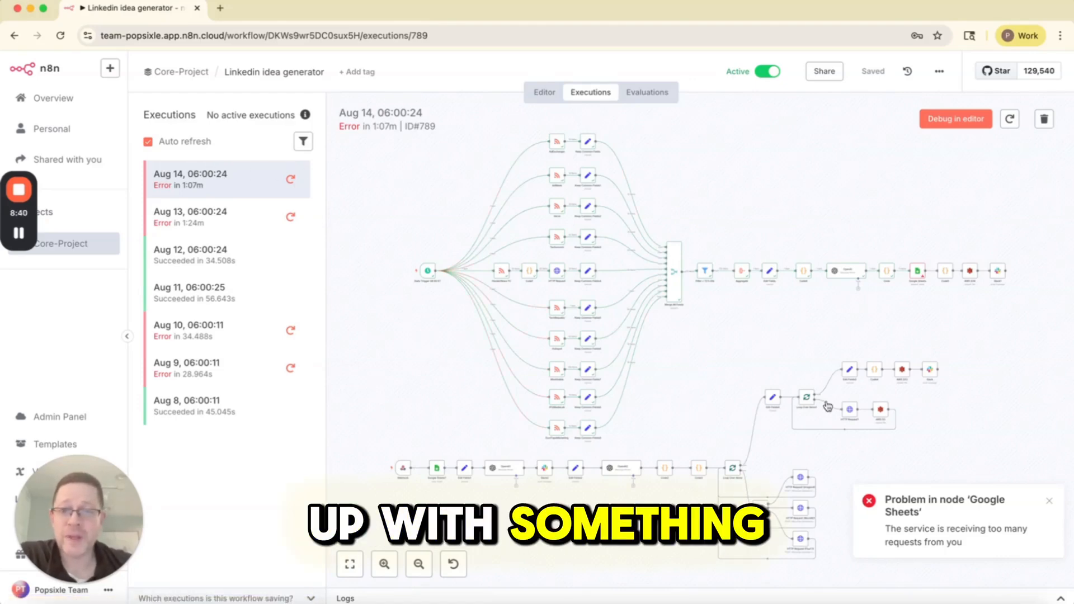
pyautogui.moveTo(958, 390)
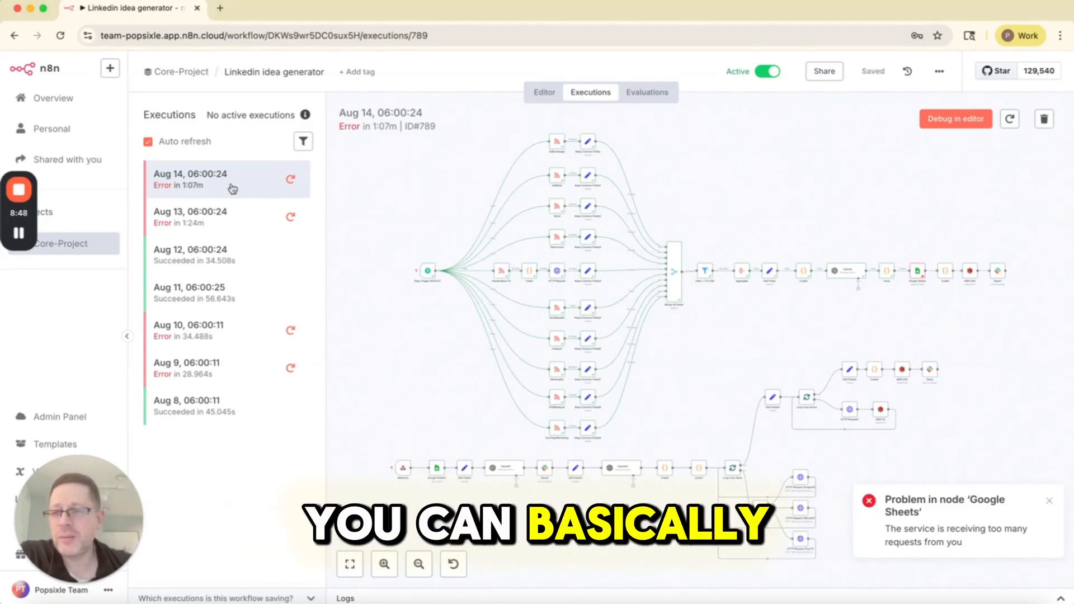
# Step: Inspect the Aug 14, 06:00:24 errored execution with the Google Sheets too-many-requests error
pyautogui.click(190, 216)
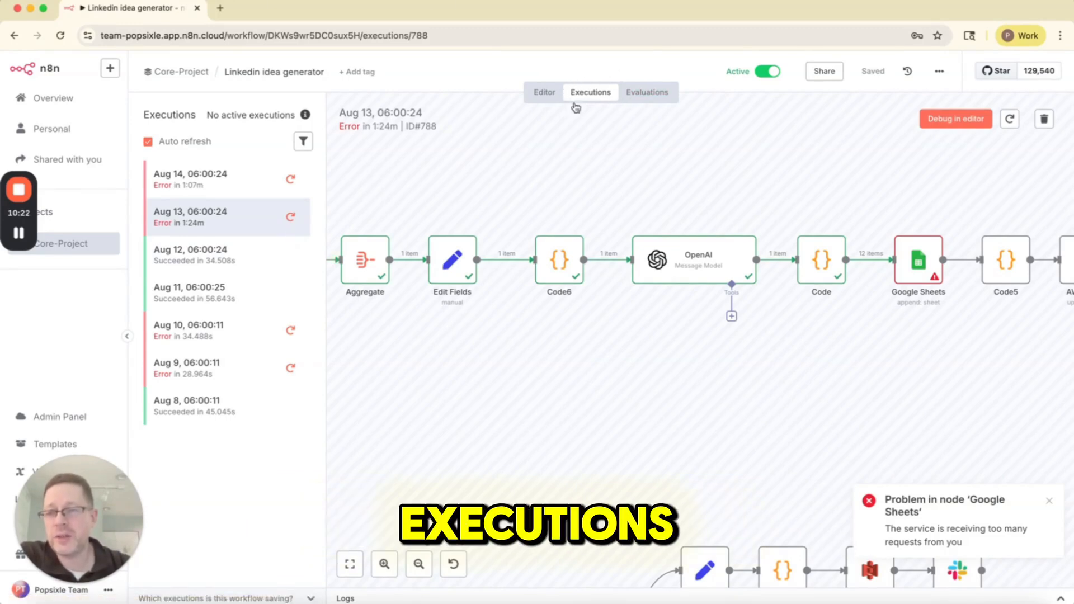
pyautogui.moveTo(228, 255)
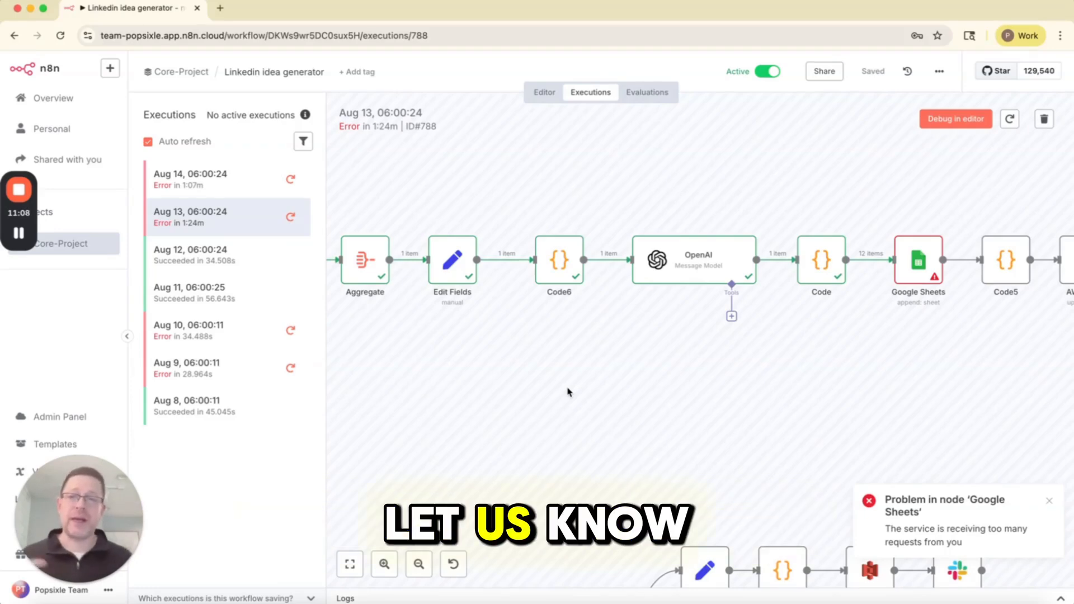
# Step: Return to the Skillet AI Meta ads reporting project page
pyautogui.click(127, 8)
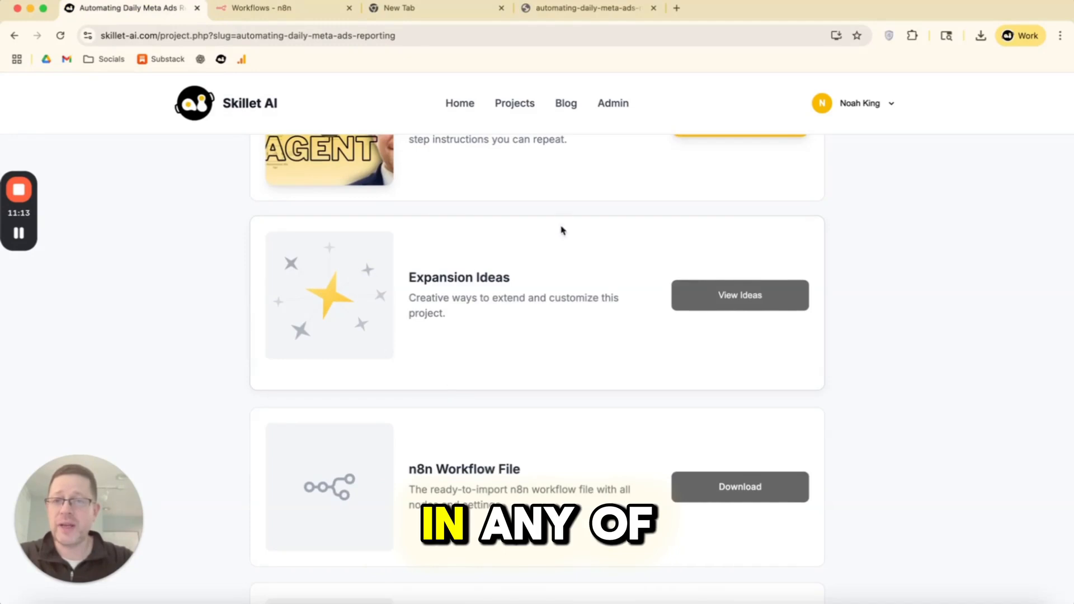
# Step: Review the n8n Workflow File and AI Prompts Library sections, then return to the n8n workflows list
pyautogui.scroll(-3)
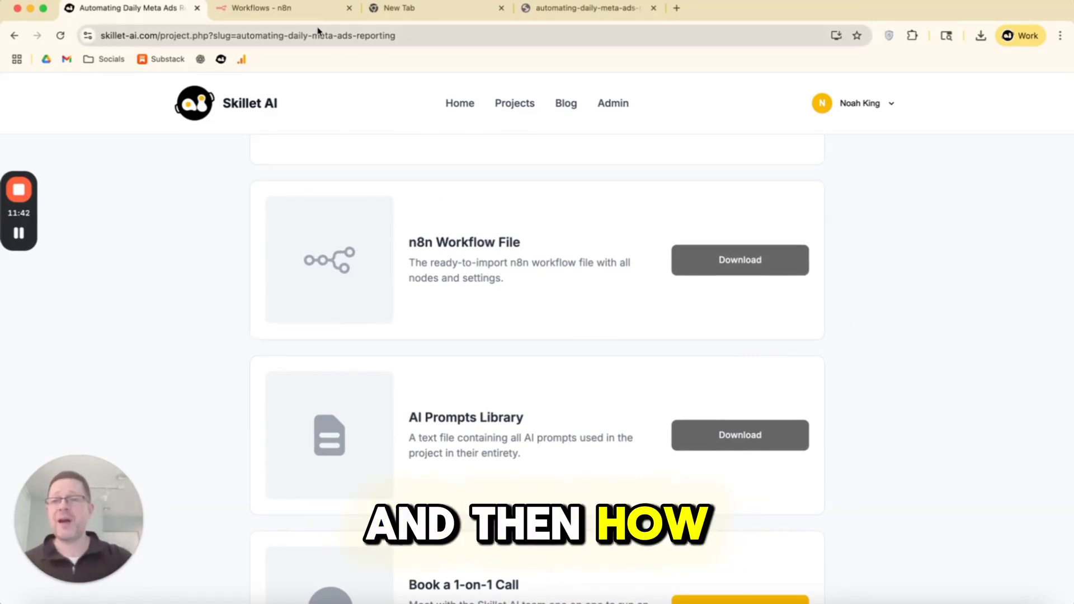
pyautogui.click(274, 8)
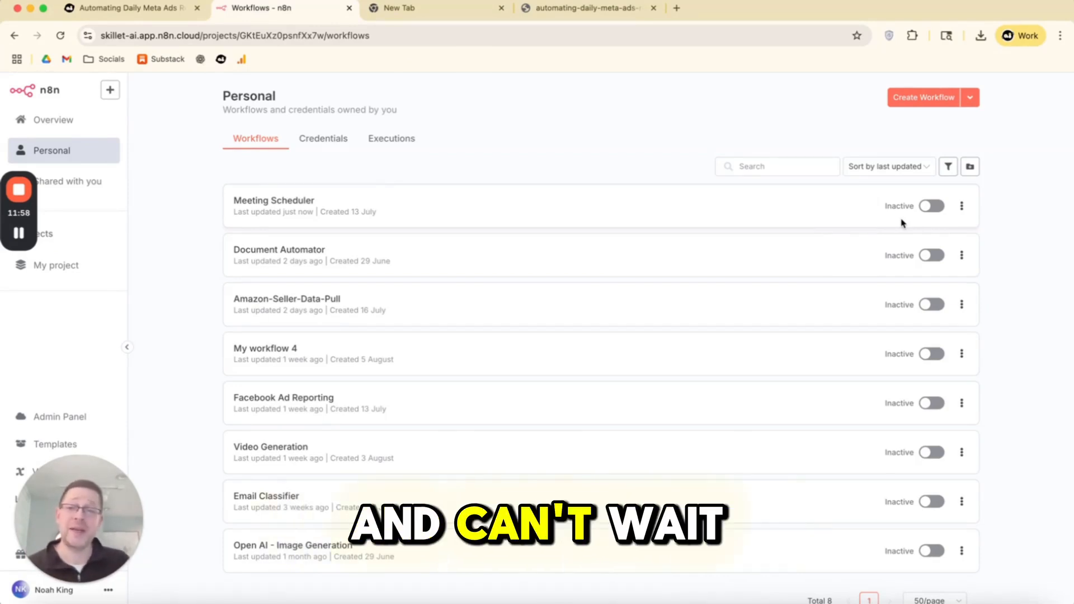
pyautogui.moveTo(114, 199)
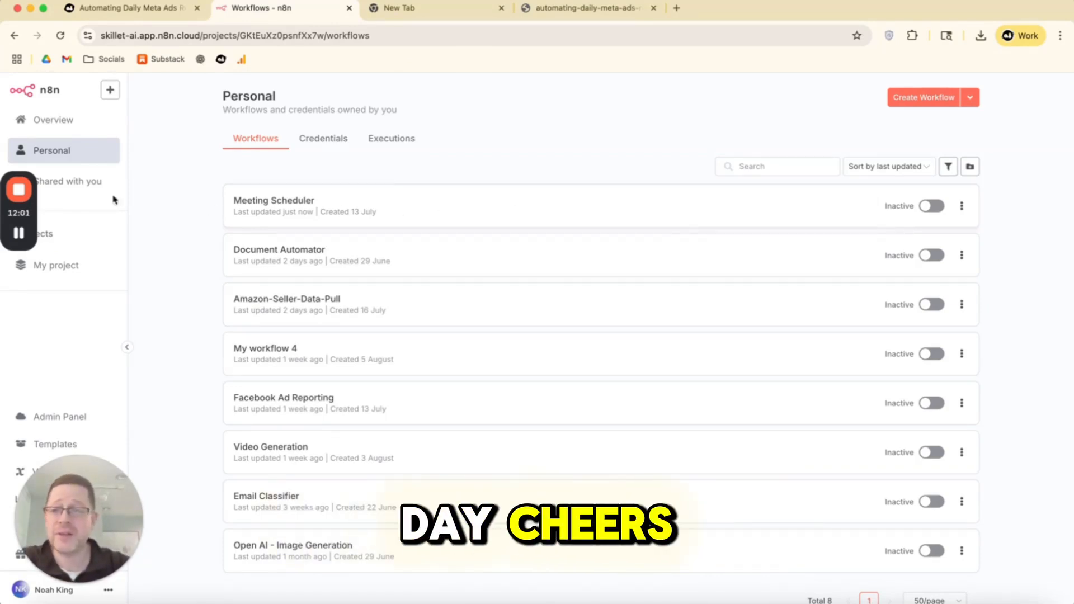